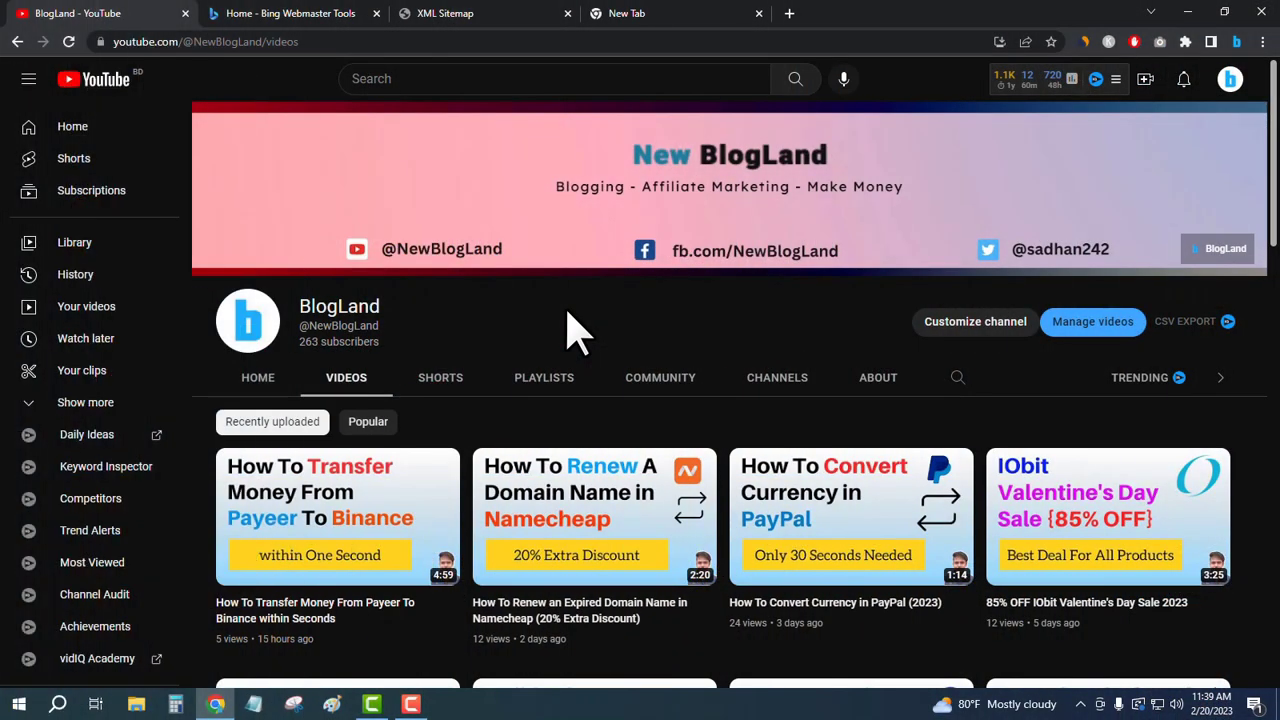
mouse_move(525, 330)
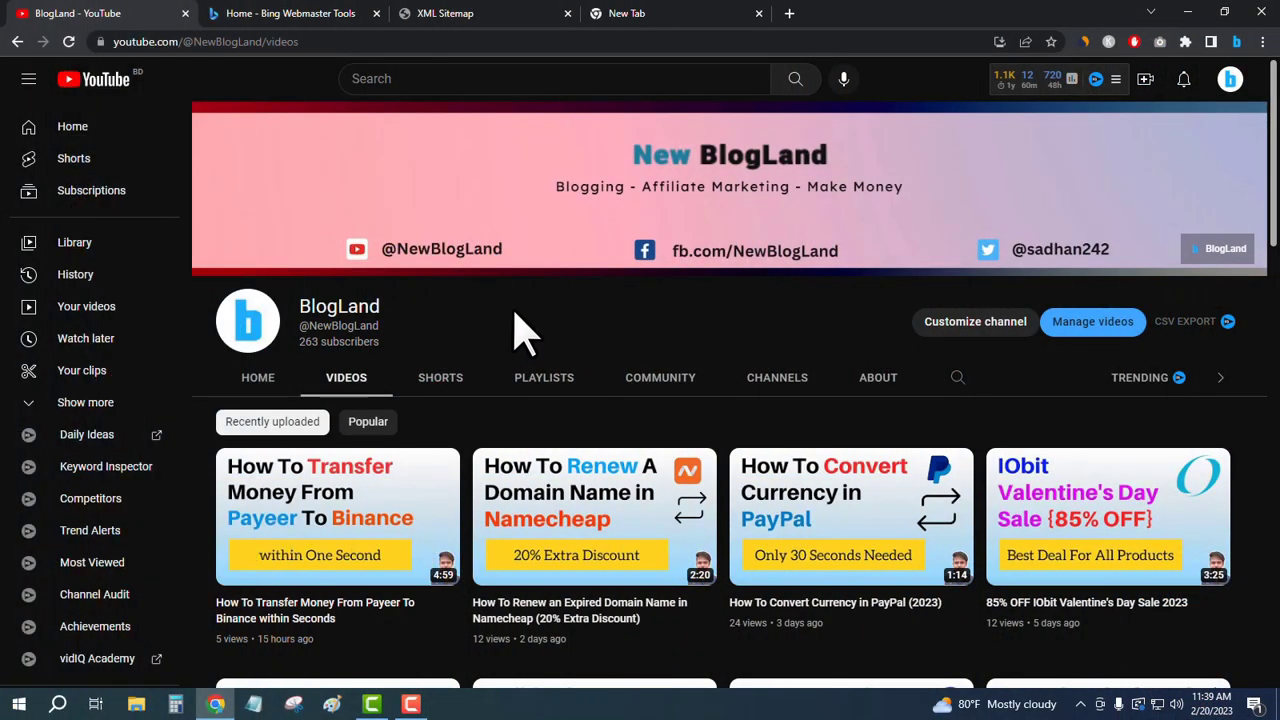
Step: Switch to the Bing Webmaster Tools home dashboard for blogland.net
click(290, 13)
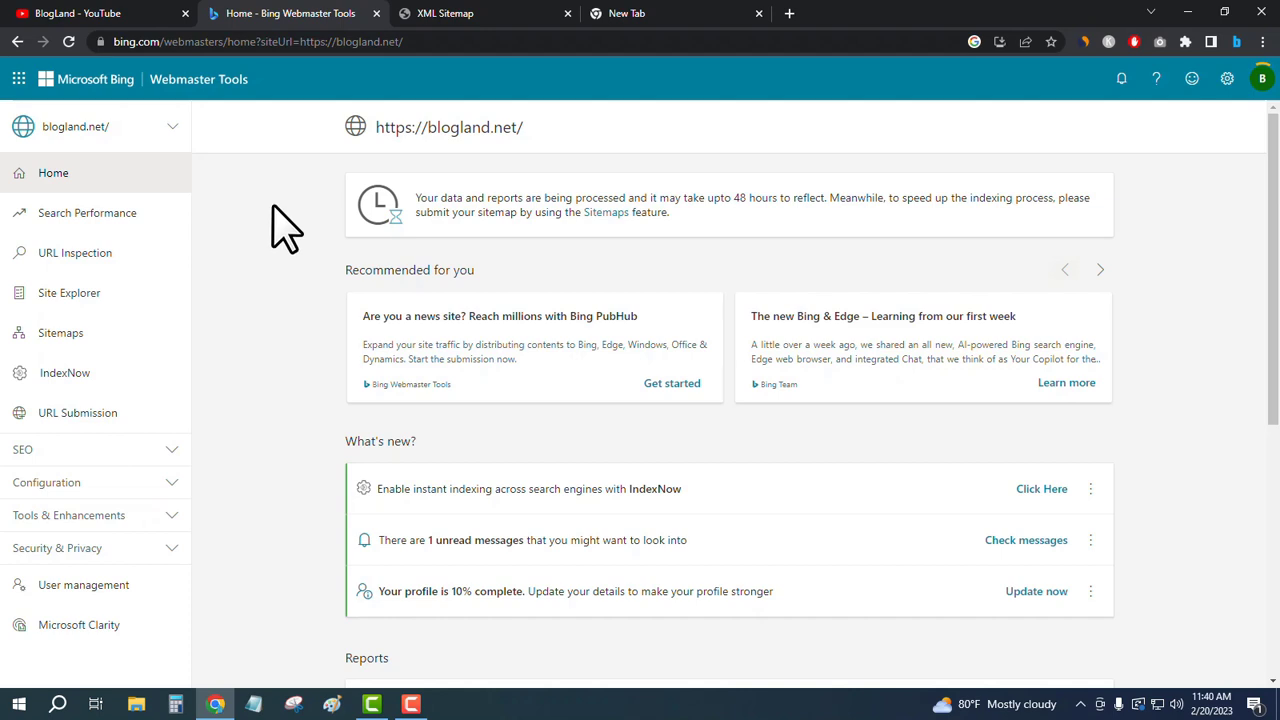
mouse_move(270, 225)
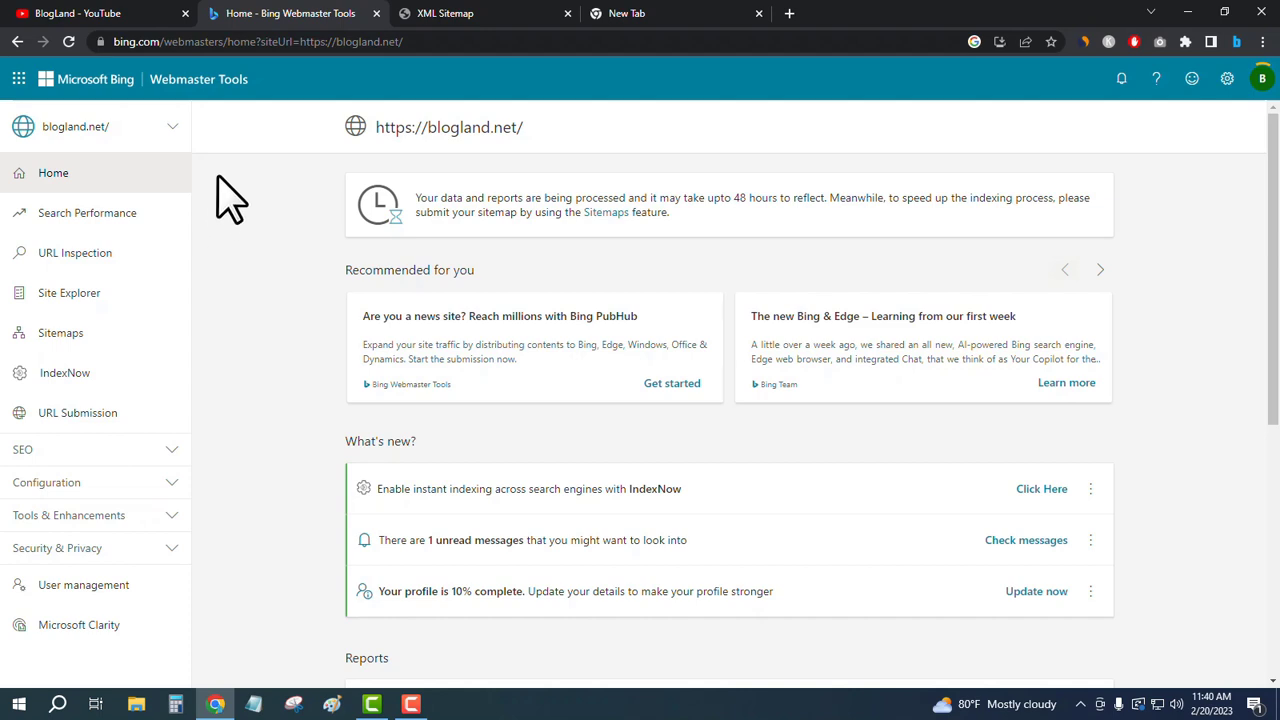
mouse_move(60, 332)
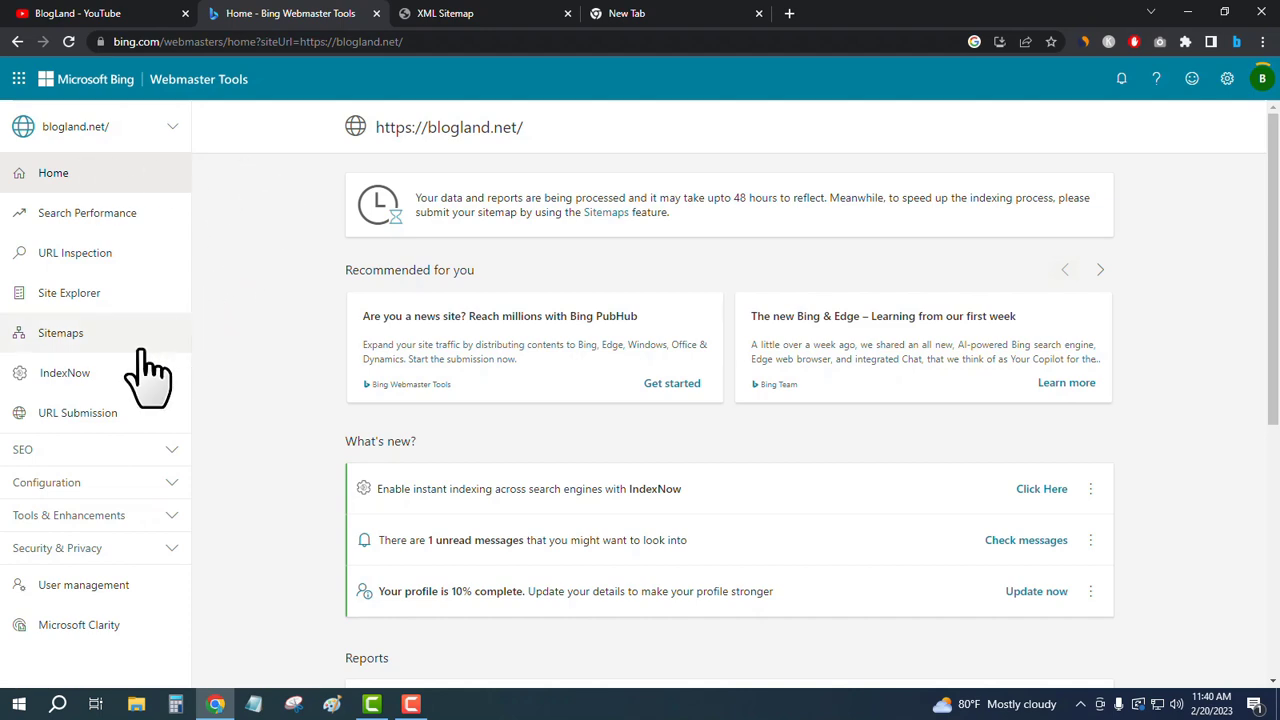
Step: Go to the blogland.net Sitemaps page and open the Submit sitemap dialog
click(60, 332)
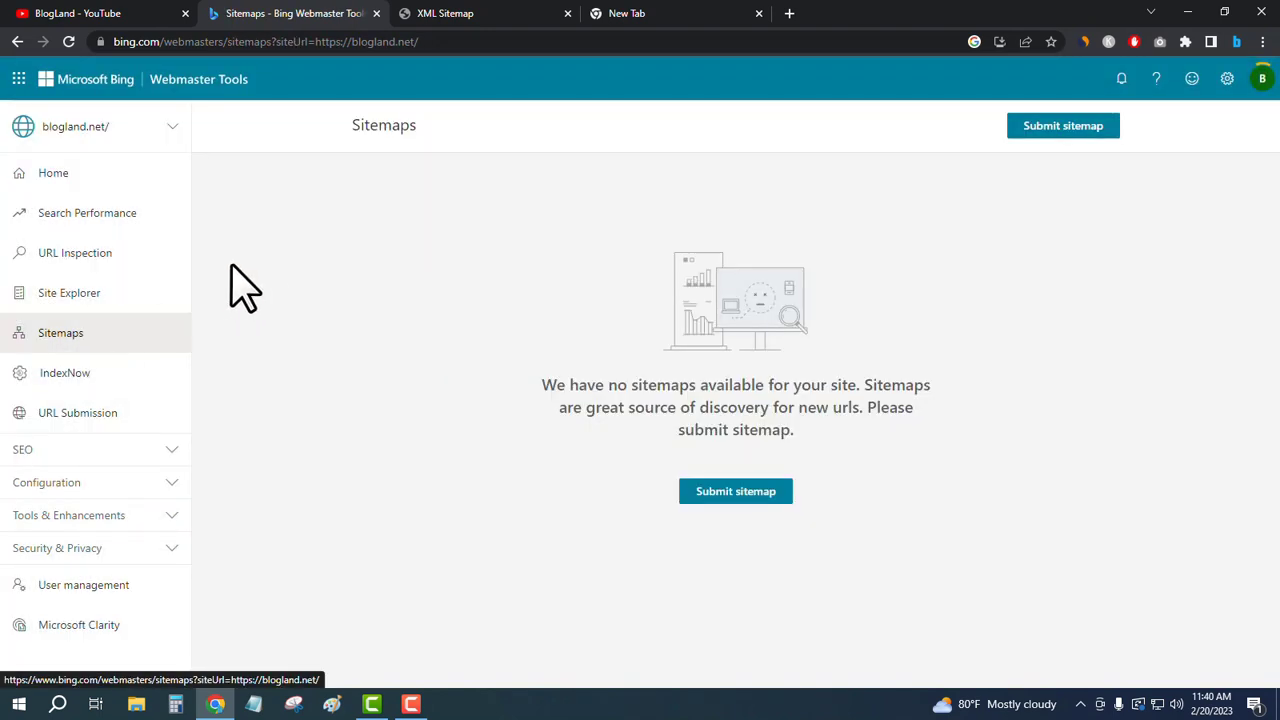
mouse_move(870, 445)
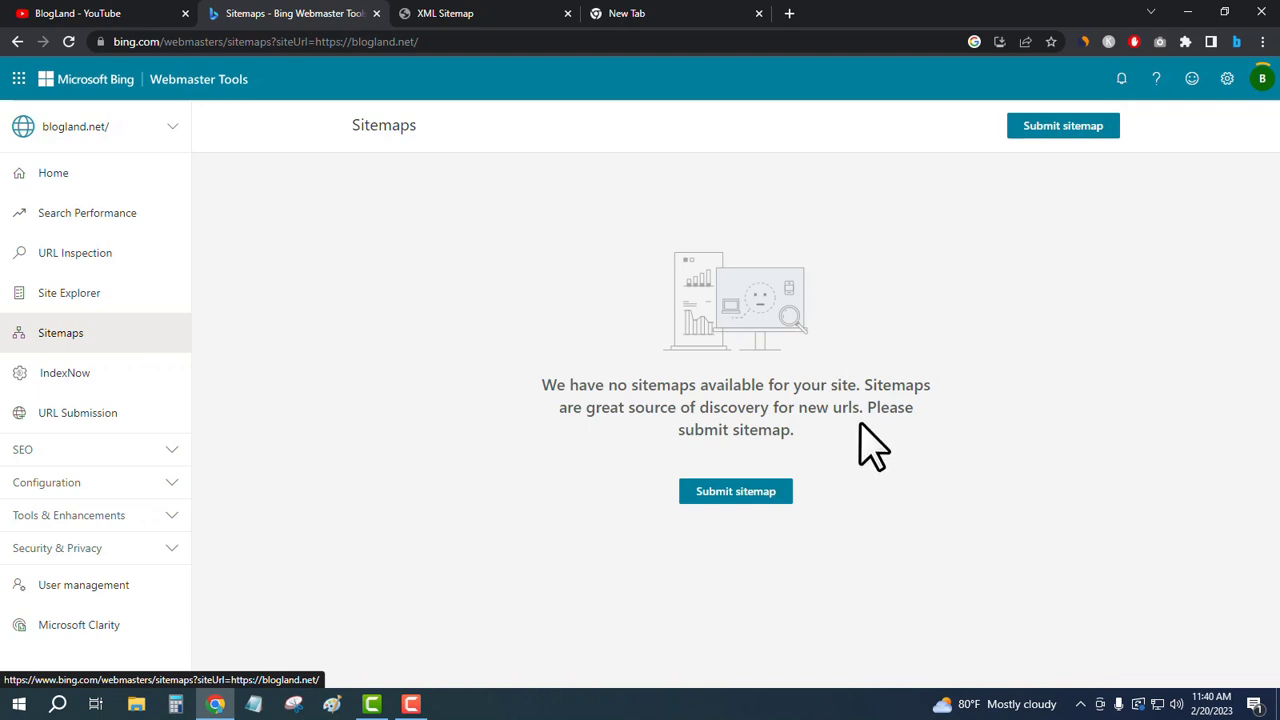
mouse_move(445, 305)
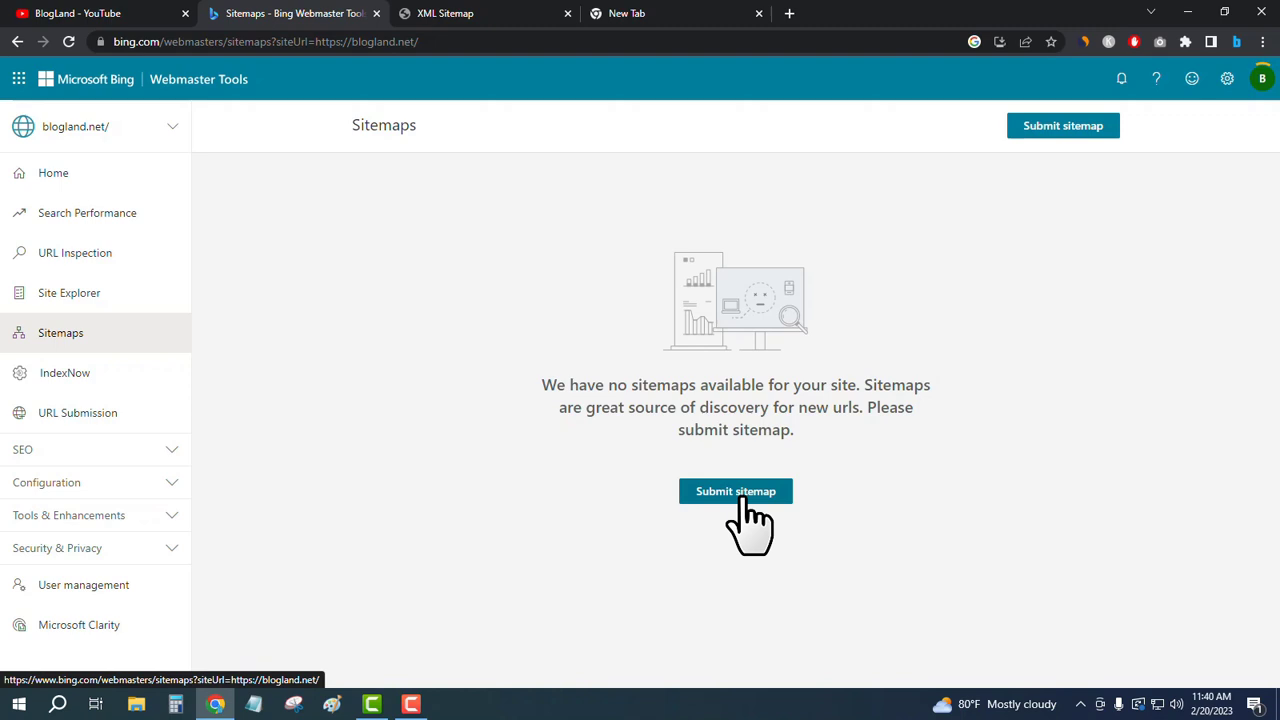
click(735, 491)
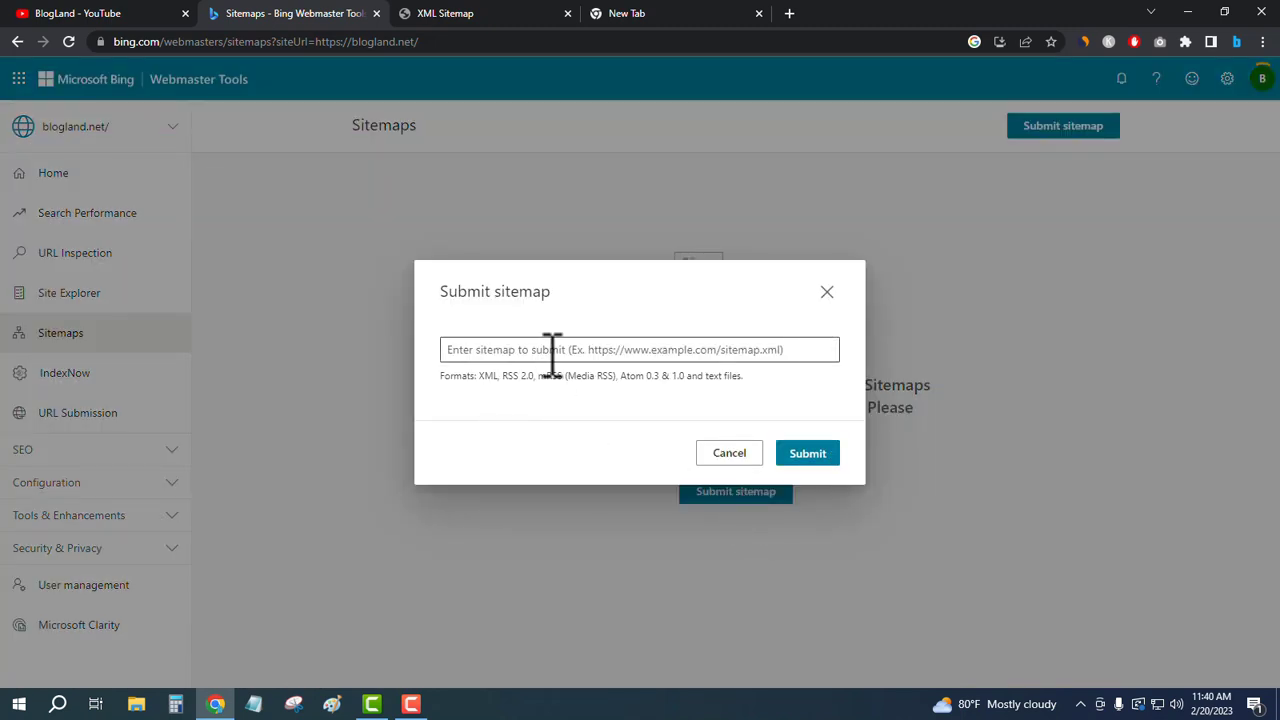
mouse_move(510, 90)
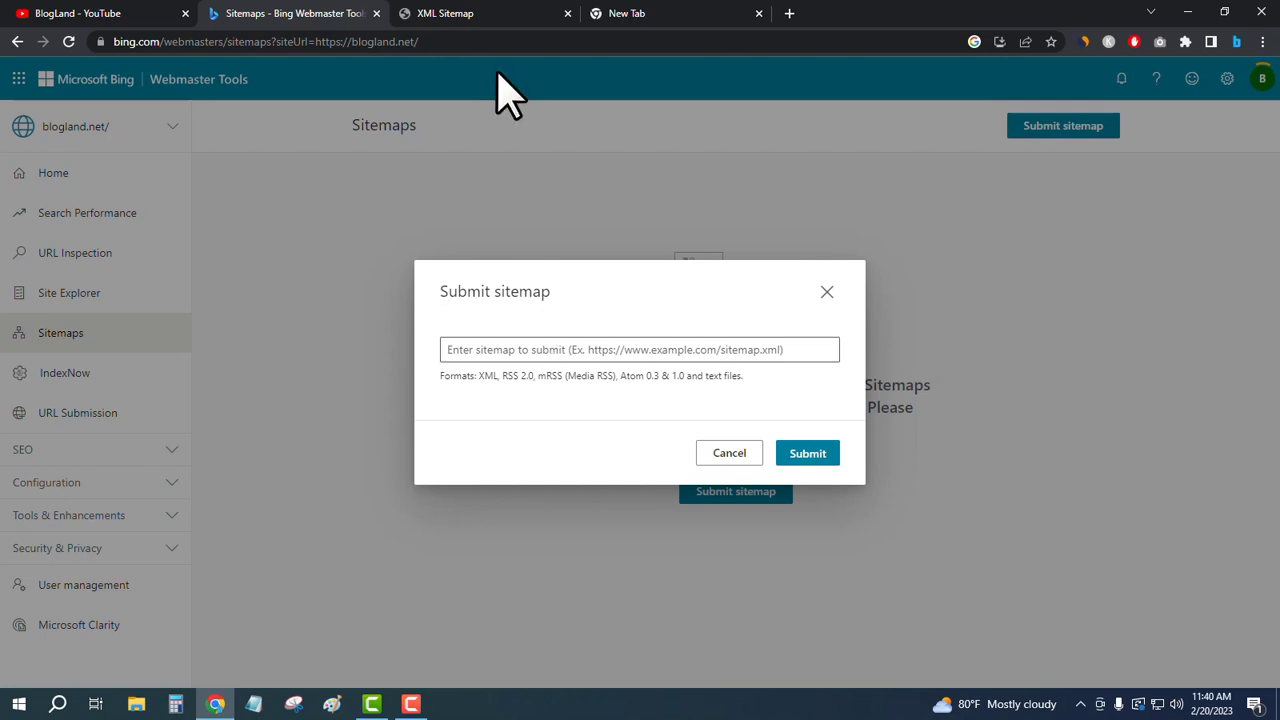
Step: Copy the post-sitemap.xml link address from the Yoast XML sitemap index
click(445, 13)
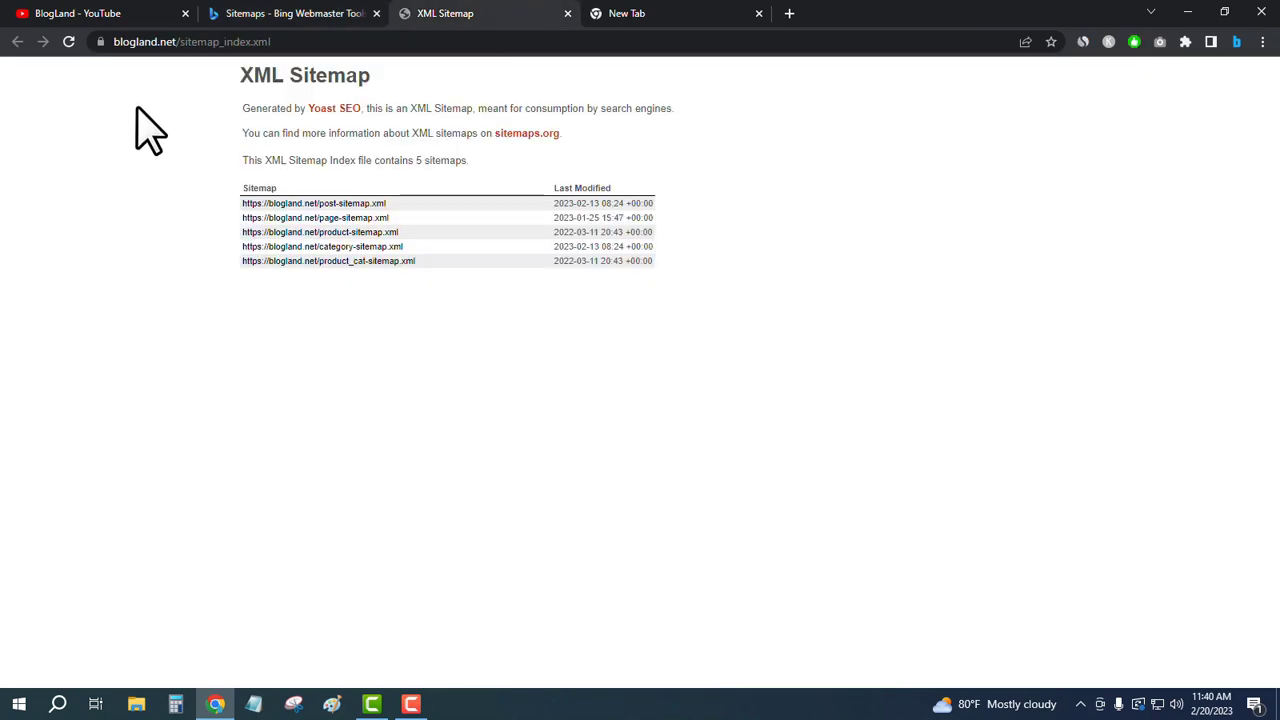
mouse_move(218, 110)
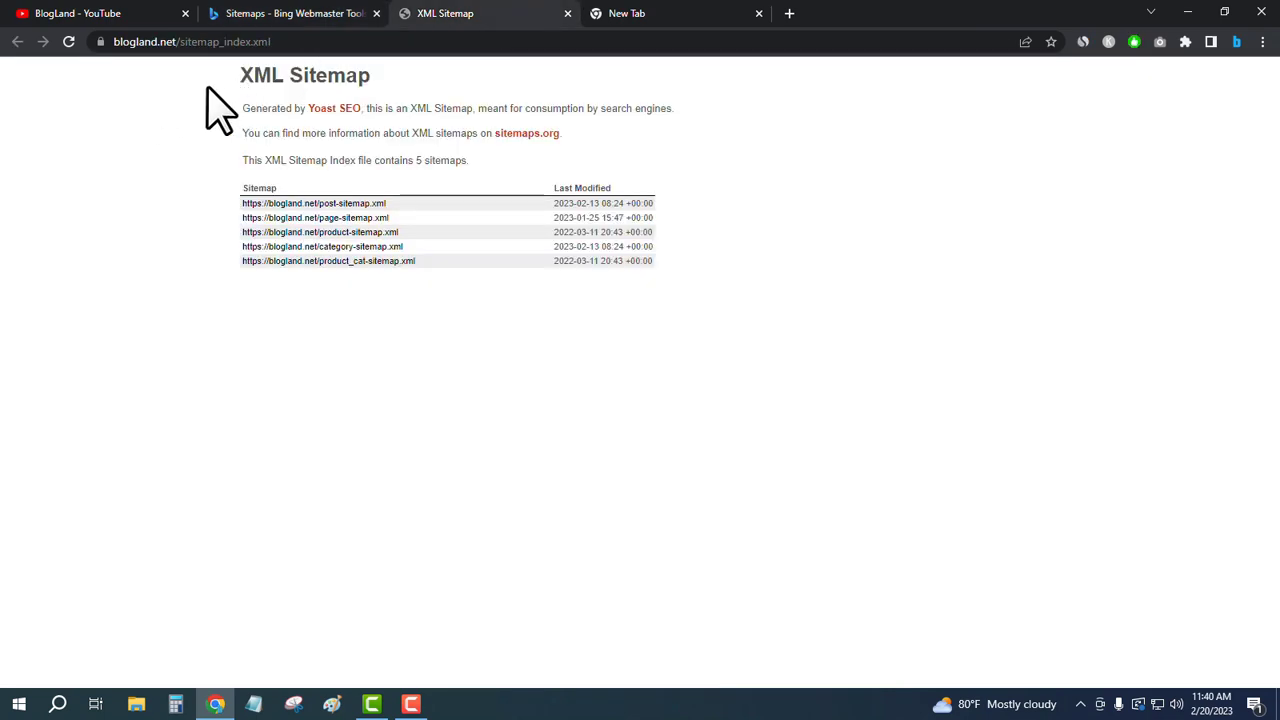
mouse_move(415, 220)
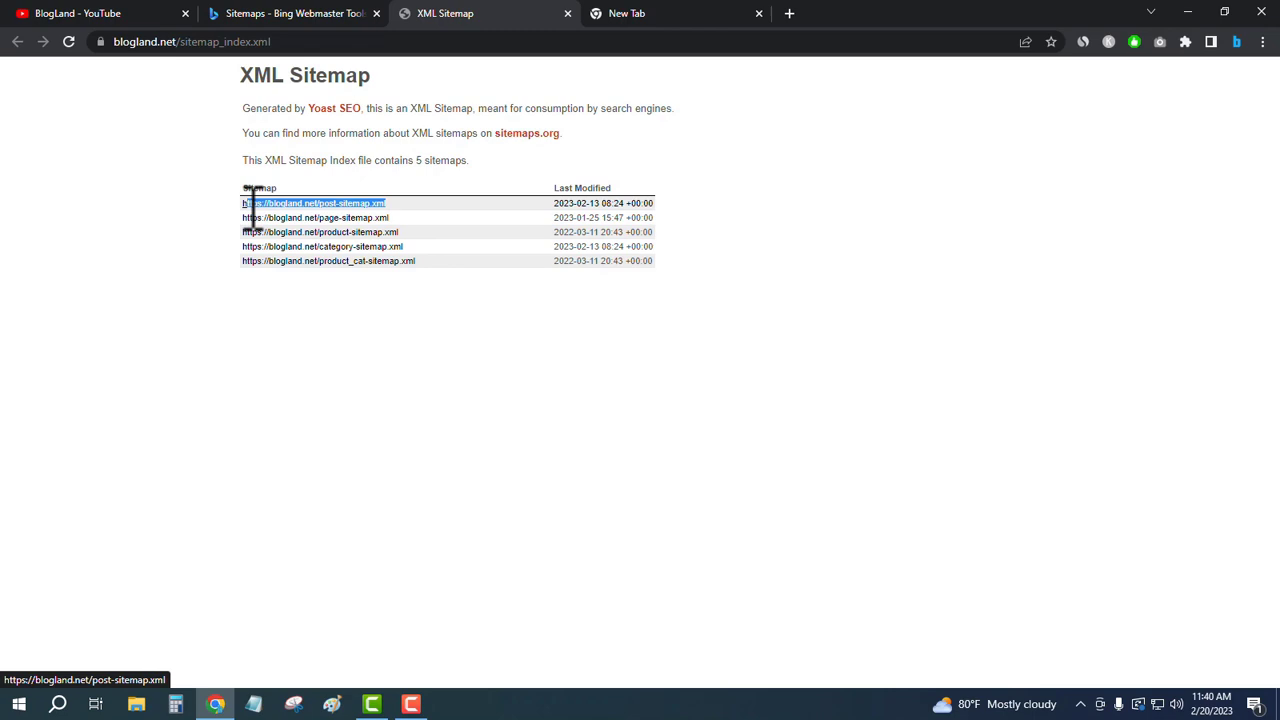
right_click(313, 203)
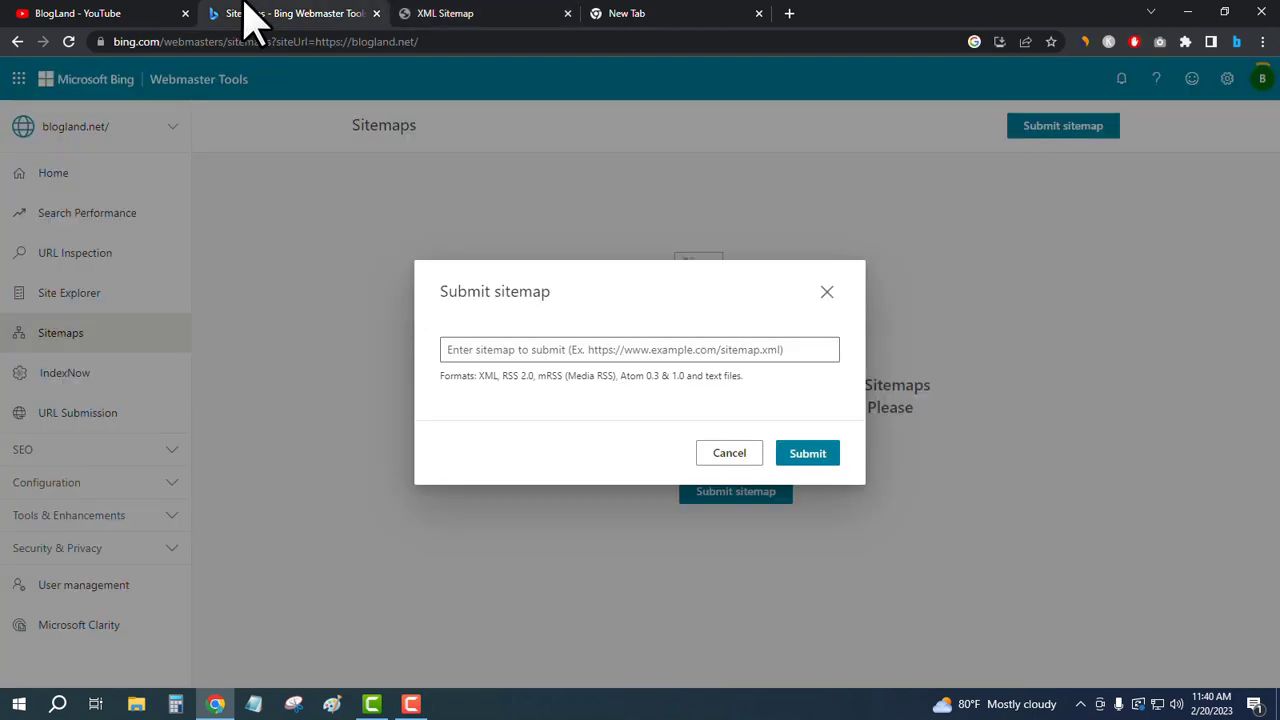
text(https://blogland.net/post-sitemap.xml)
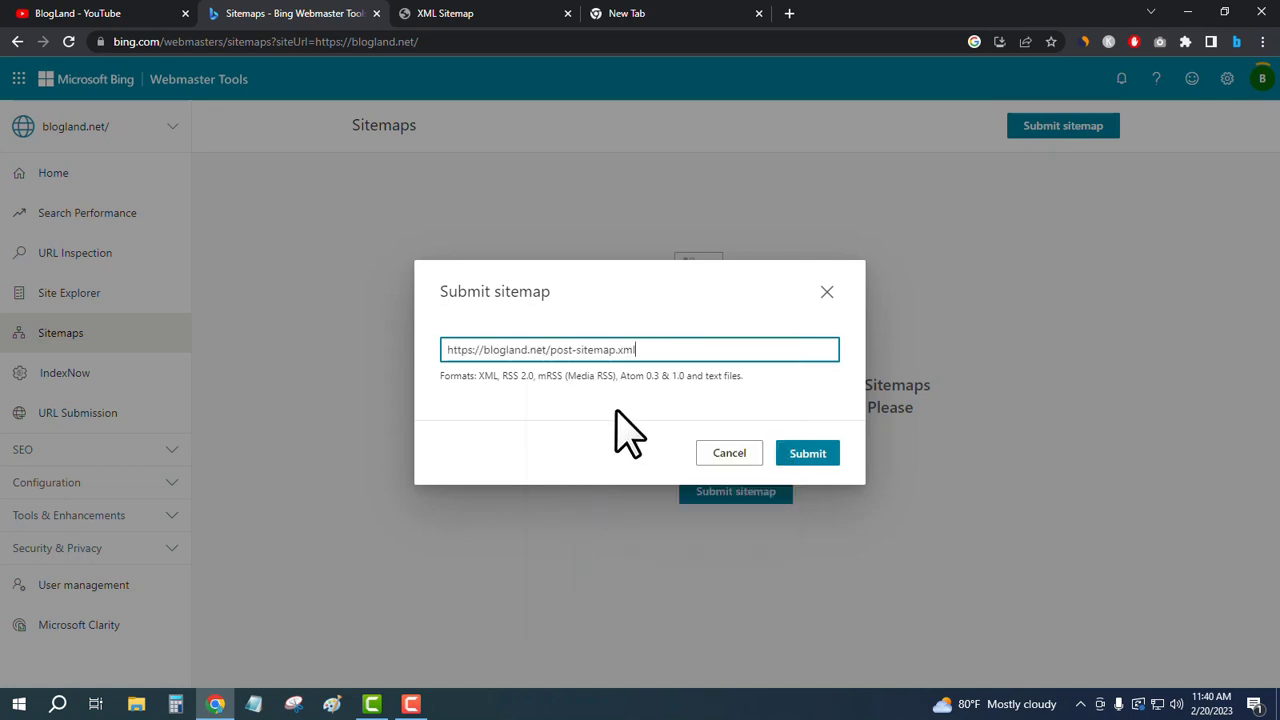
click(807, 453)
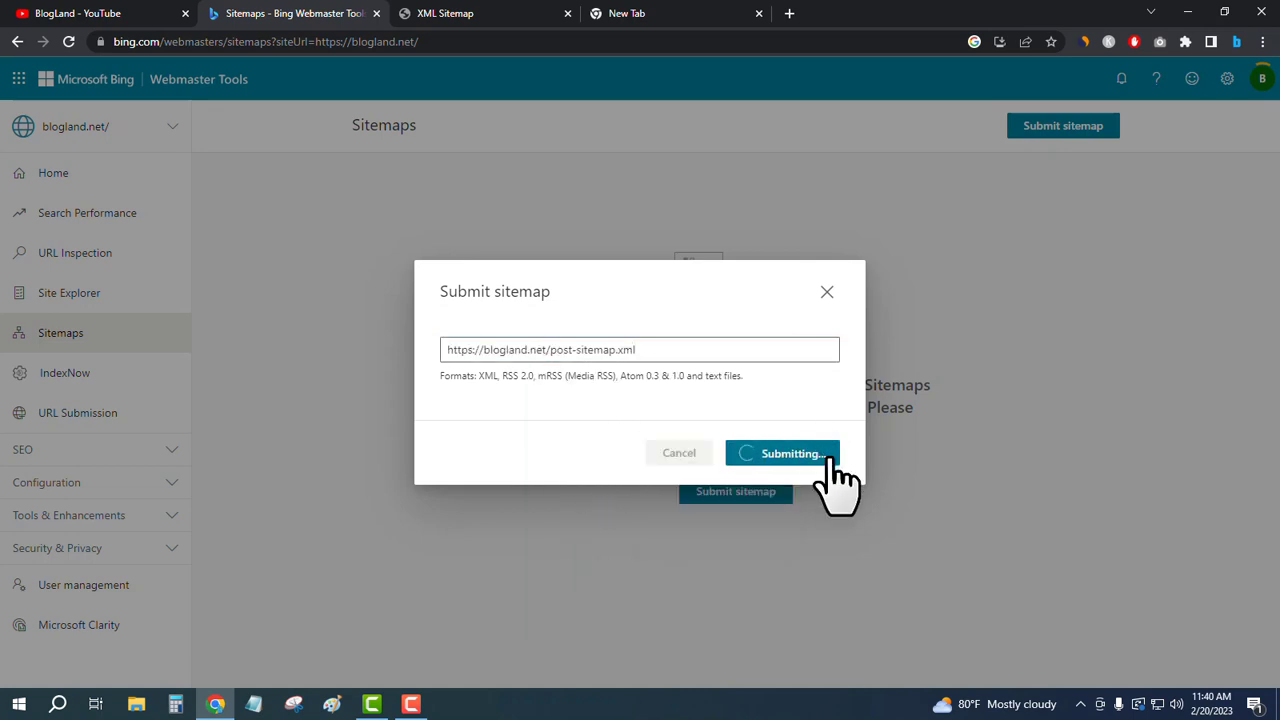
click(783, 453)
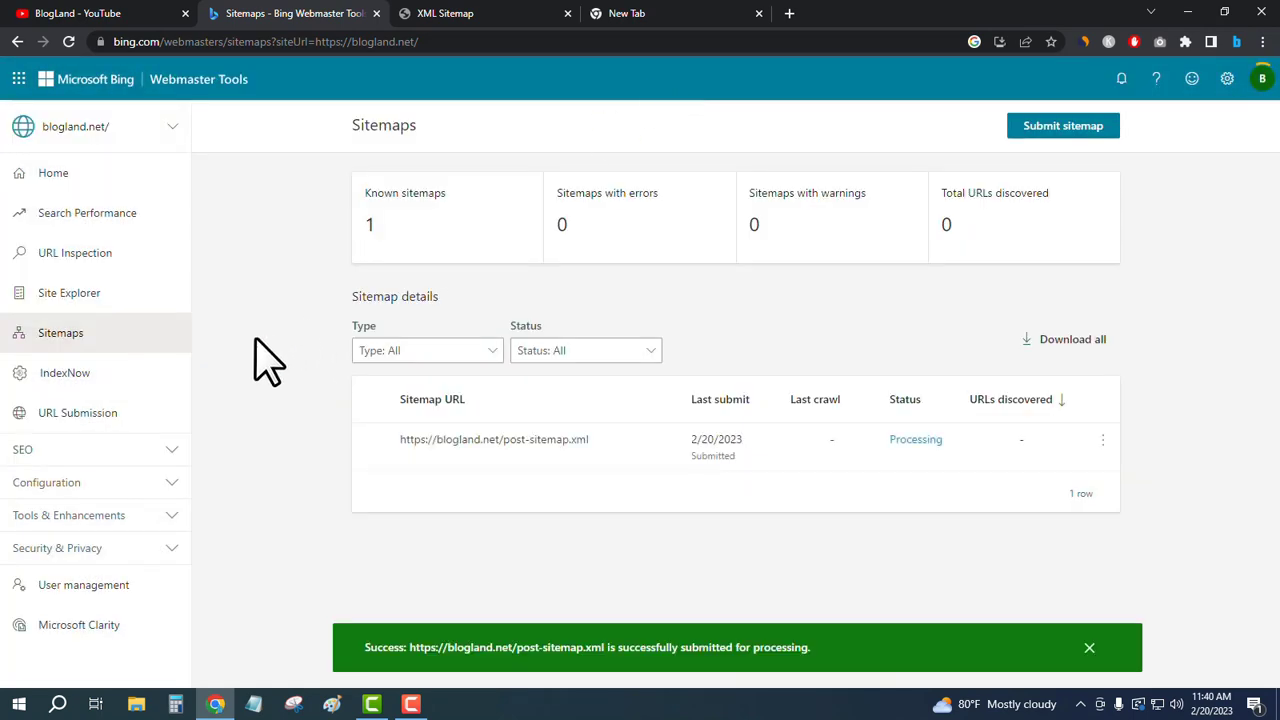
mouse_move(283, 343)
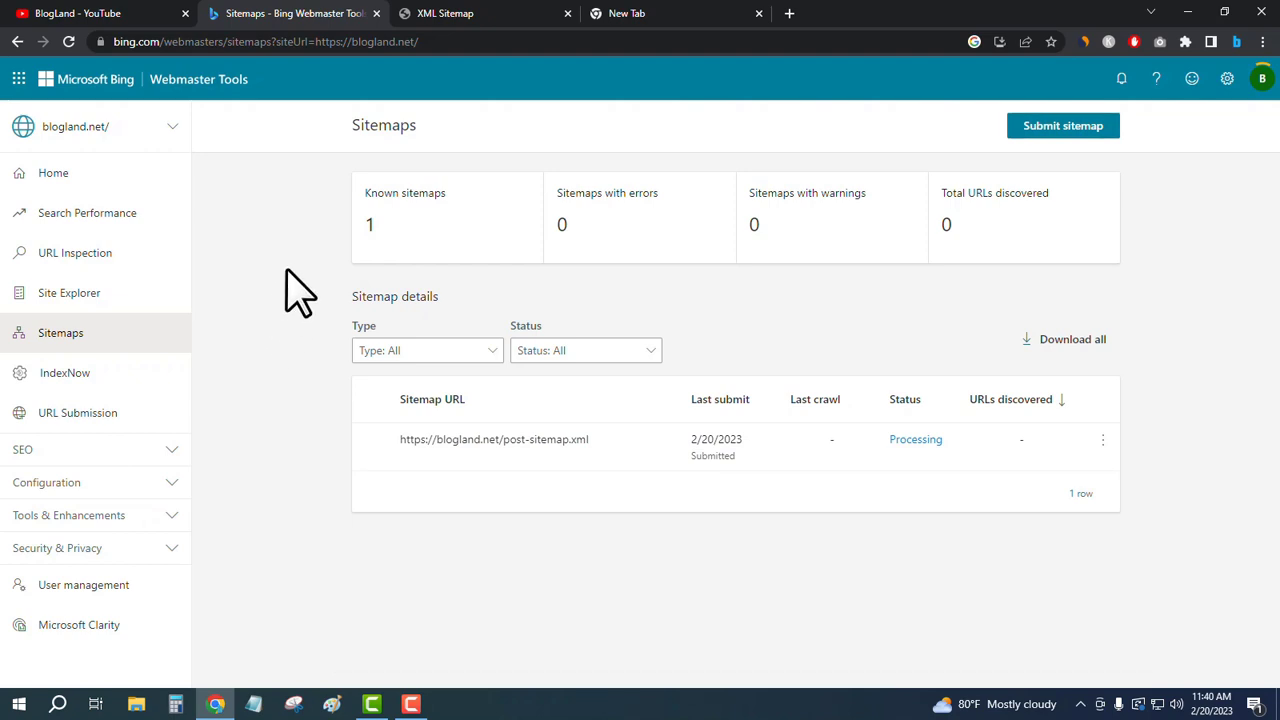
mouse_move(445, 140)
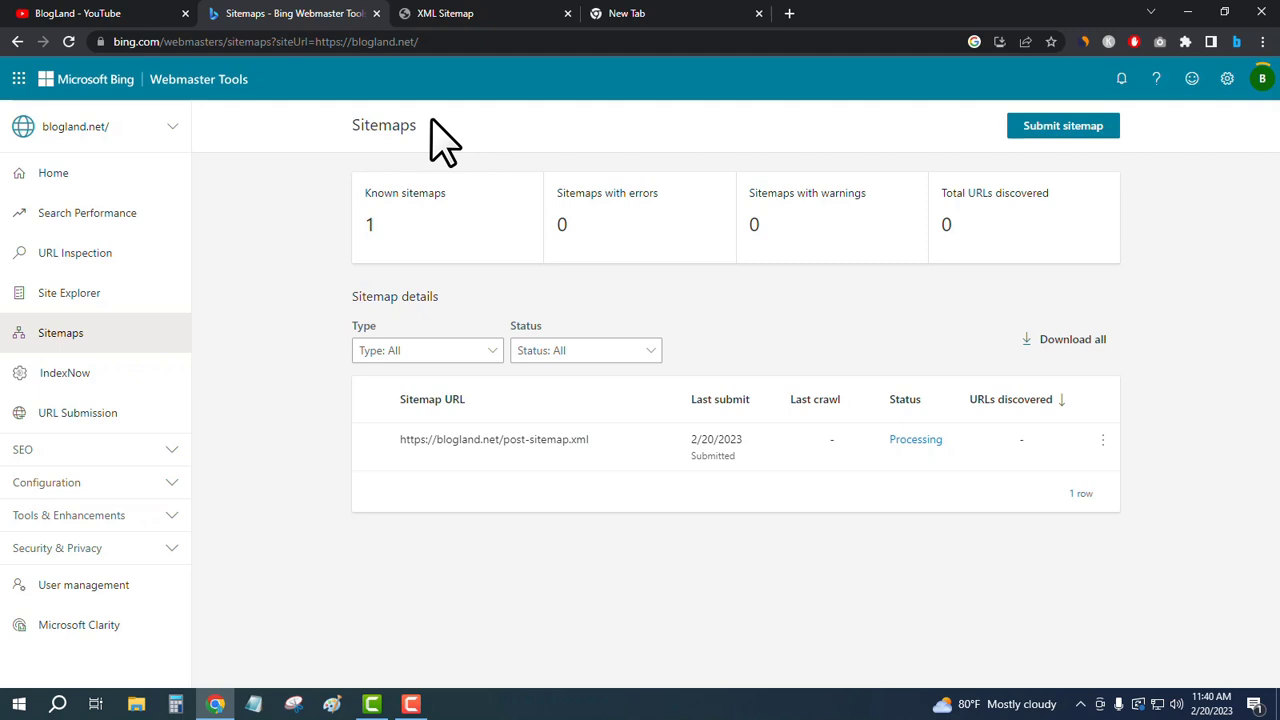
click(445, 13)
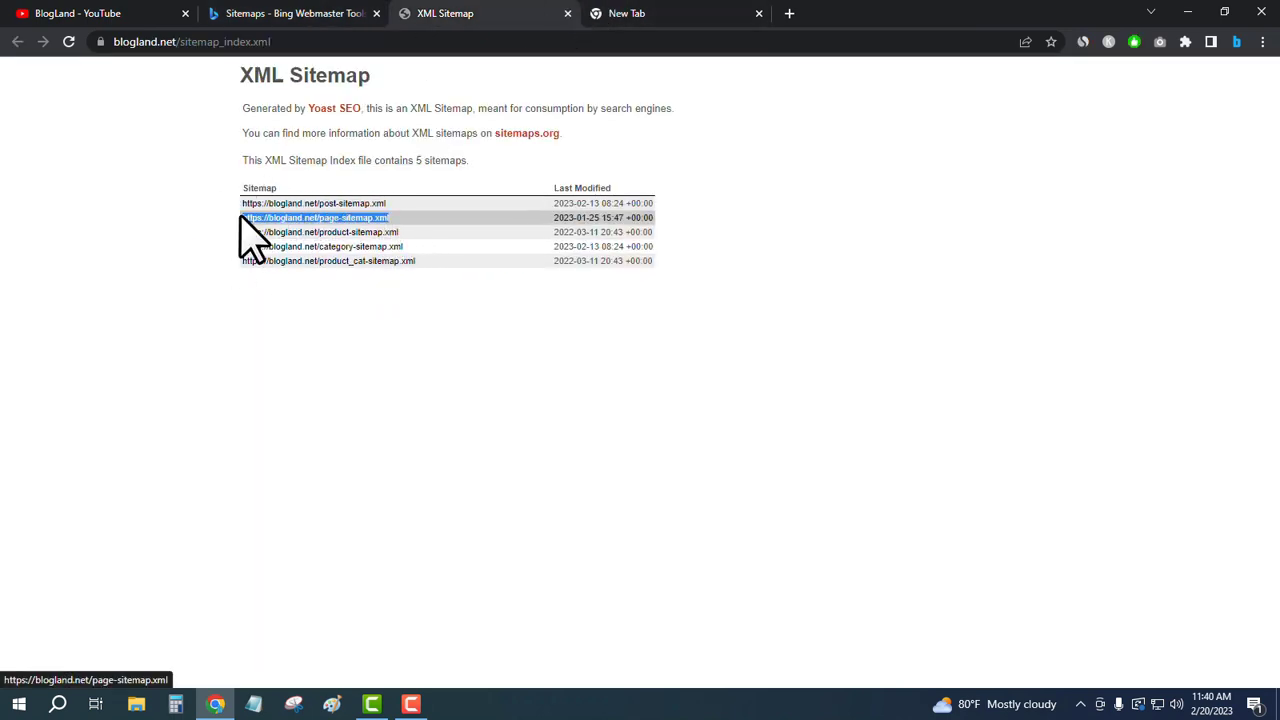
click(290, 13)
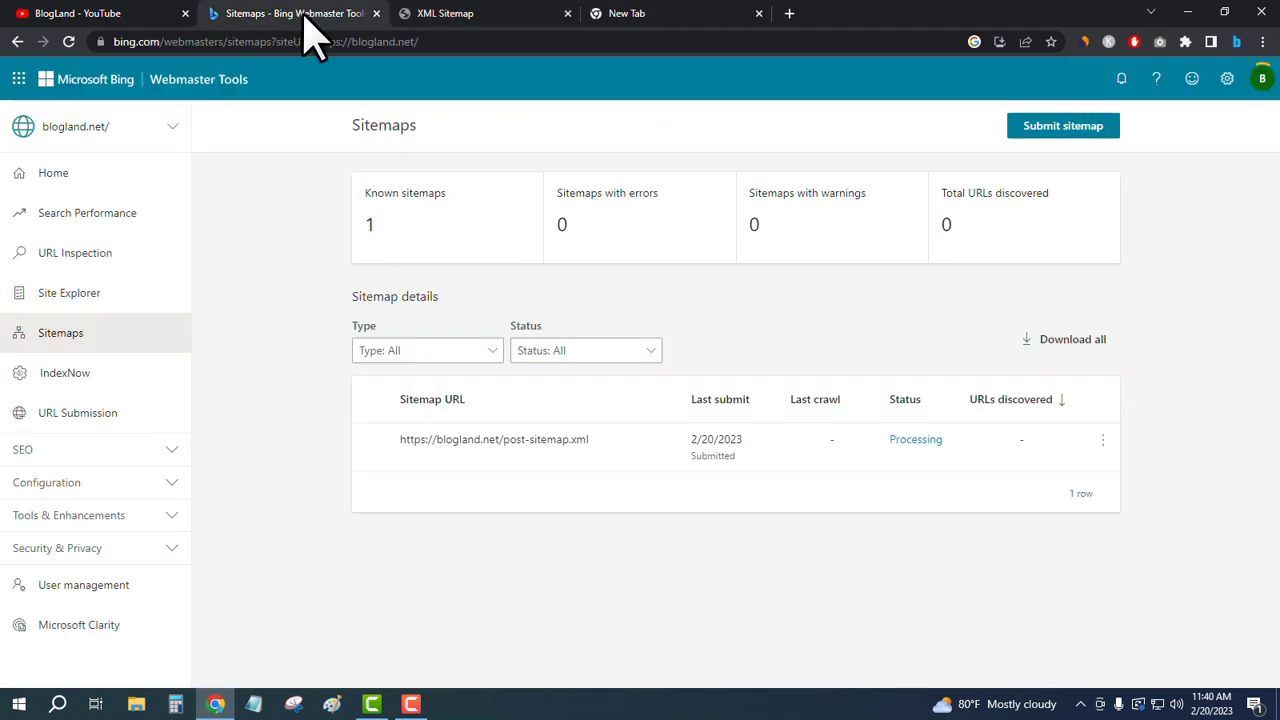
click(1062, 125)
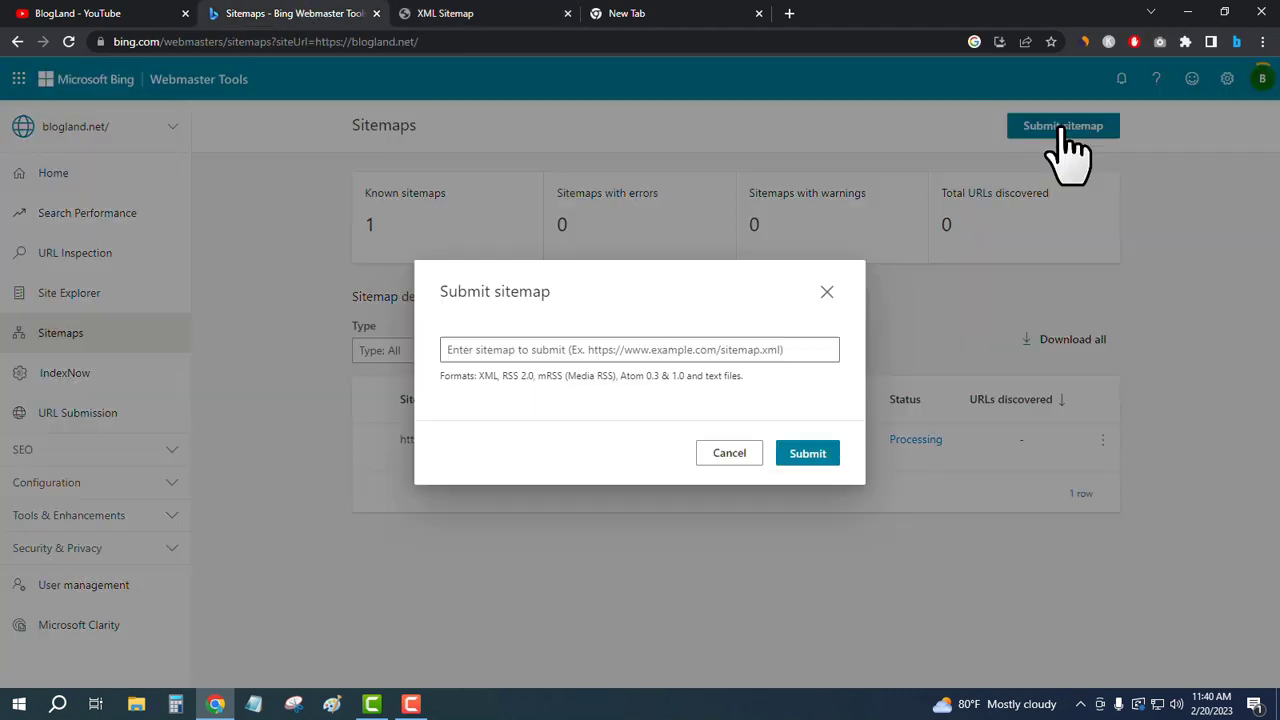
text(https://blogland.net/page-sitemap.xml)
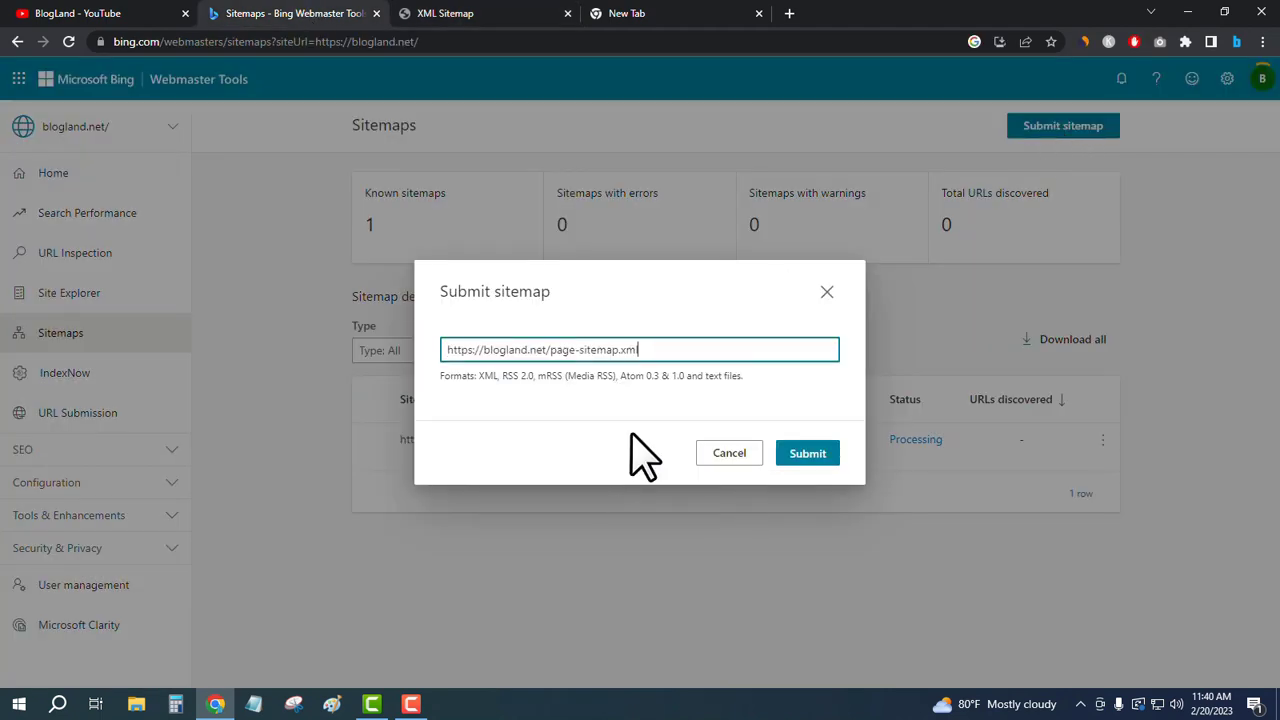
click(807, 453)
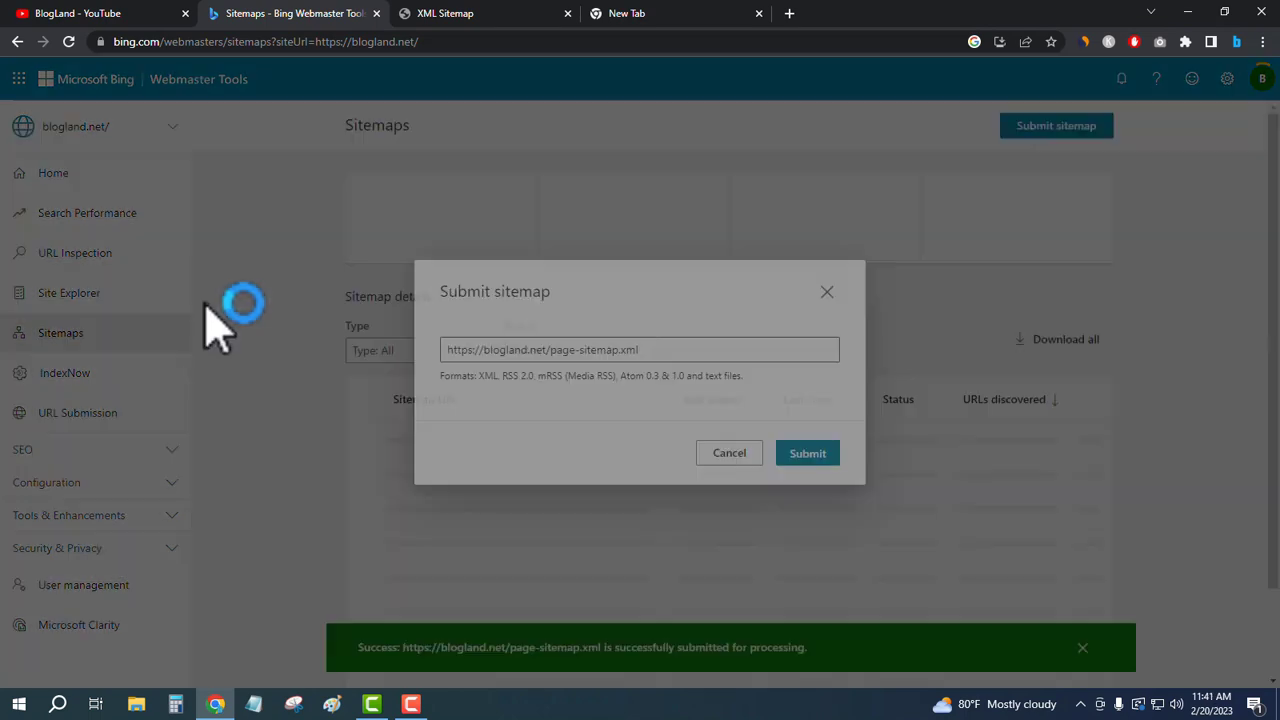
click(807, 453)
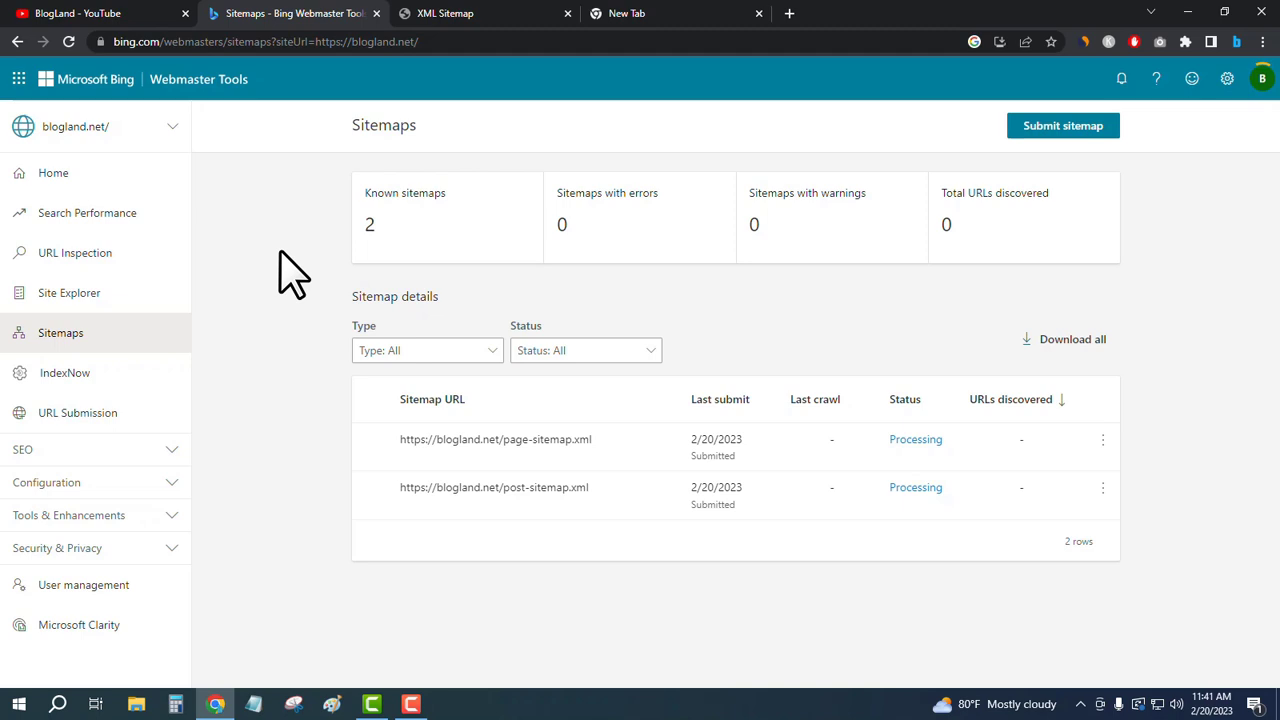
mouse_move(287, 258)
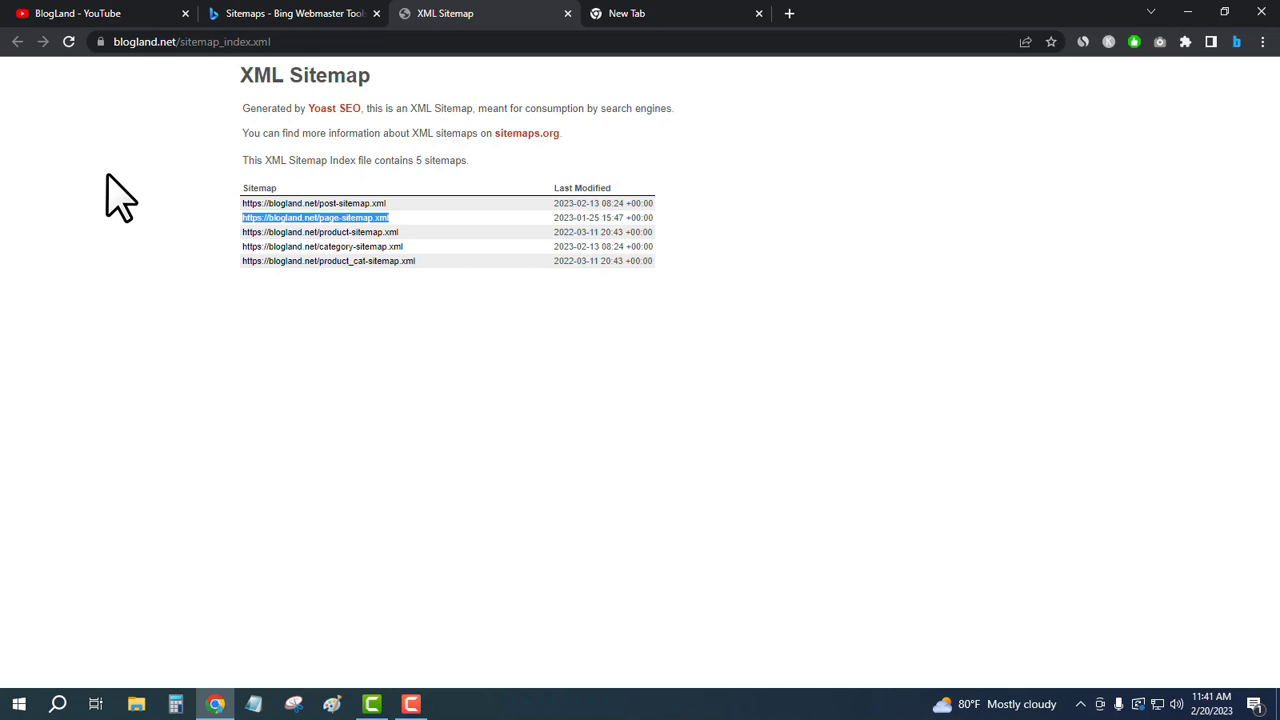
click(290, 13)
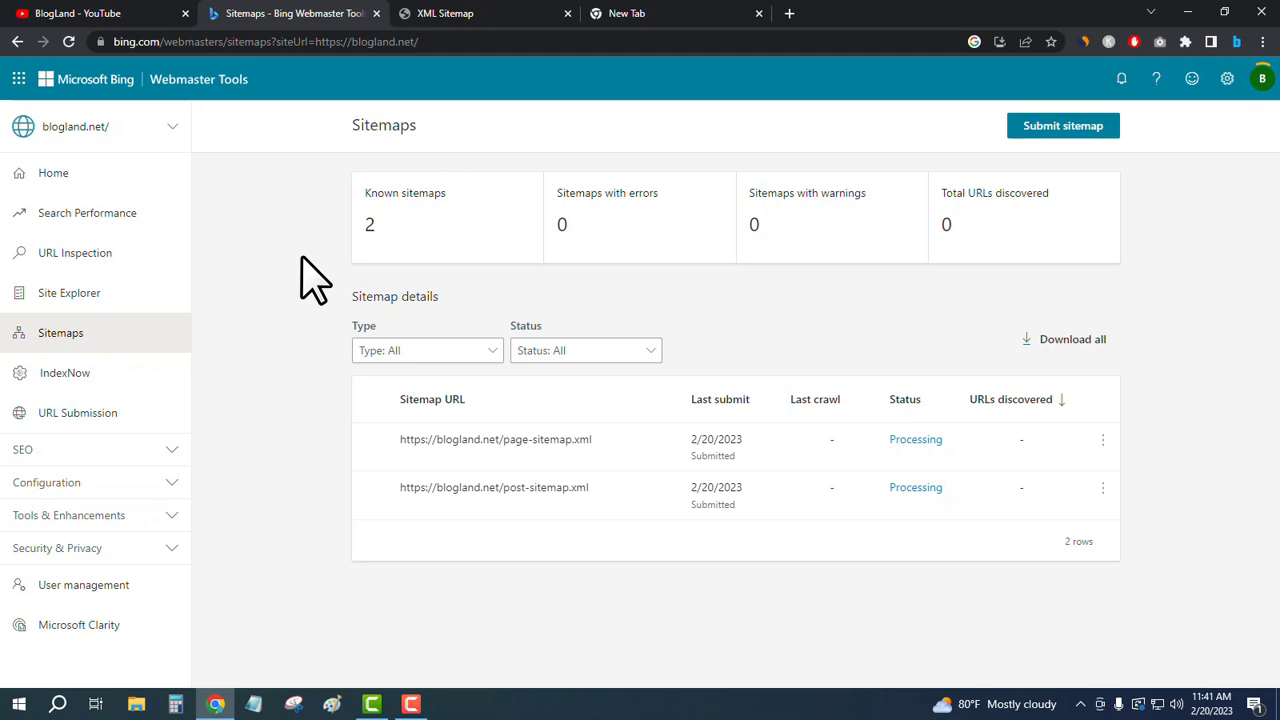
mouse_move(318, 290)
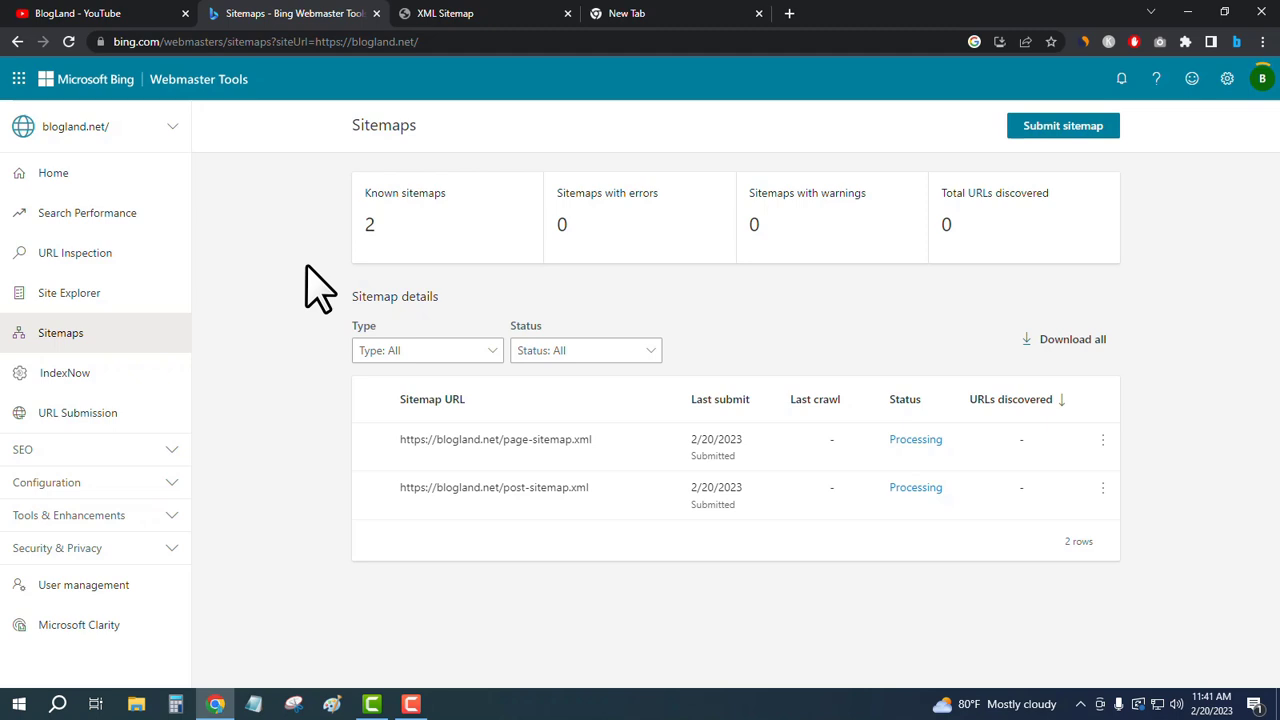
mouse_move(287, 355)
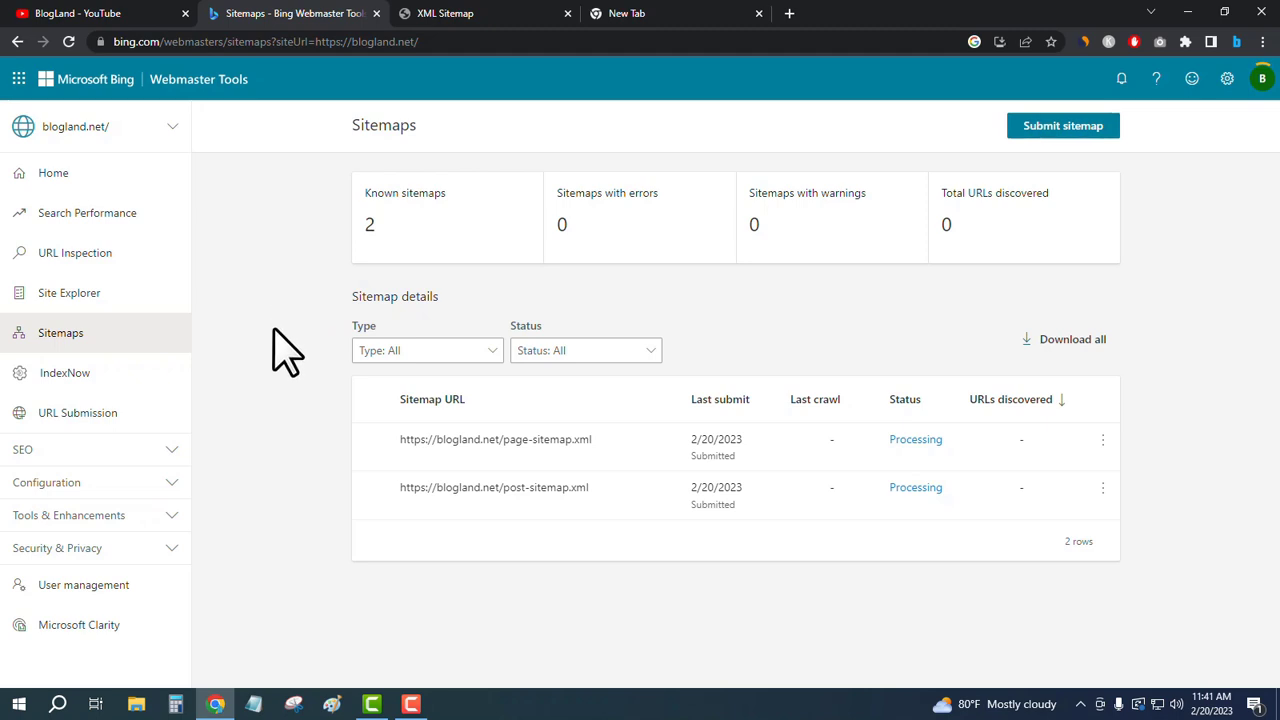